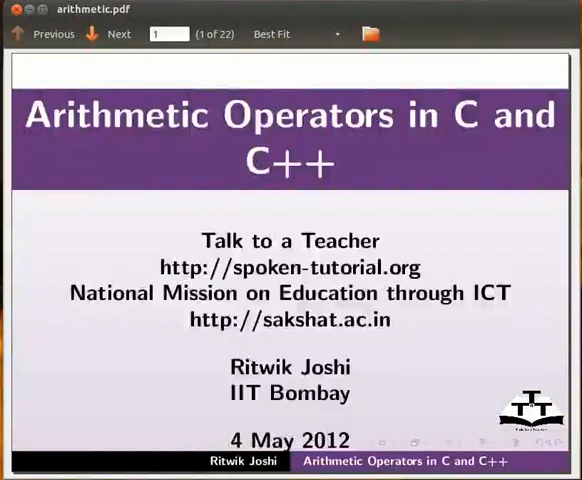
- Step through the Learning Objectives slide revealing addition, subtraction, division, multiplication and modulus operators
click(118, 32)
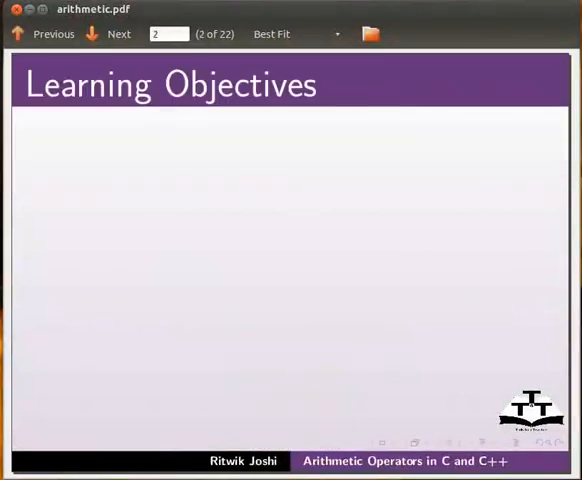
click(118, 32)
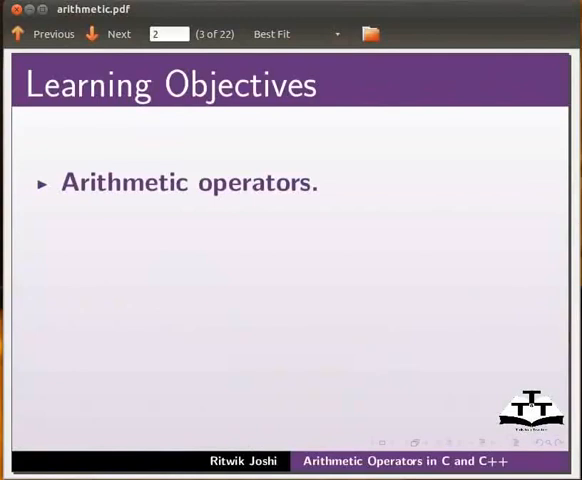
click(112, 32)
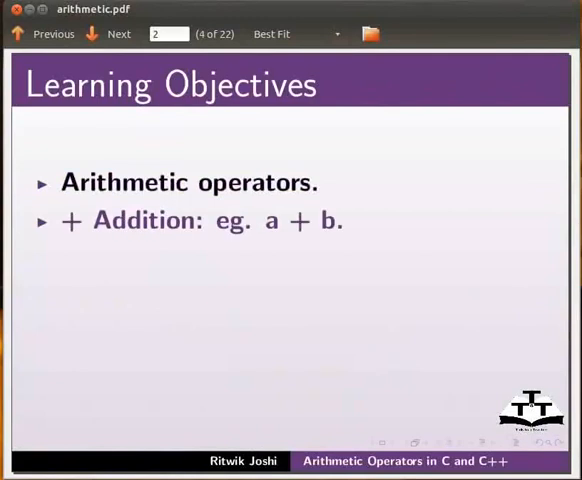
click(118, 32)
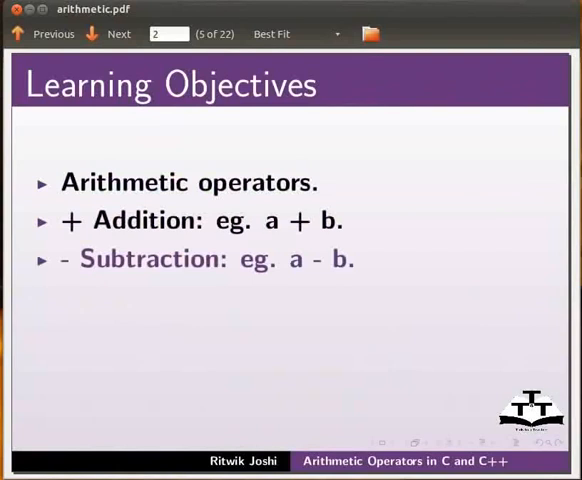
click(116, 32)
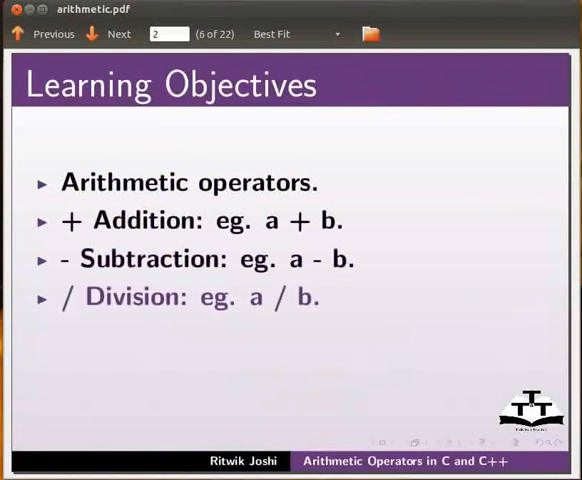
click(118, 32)
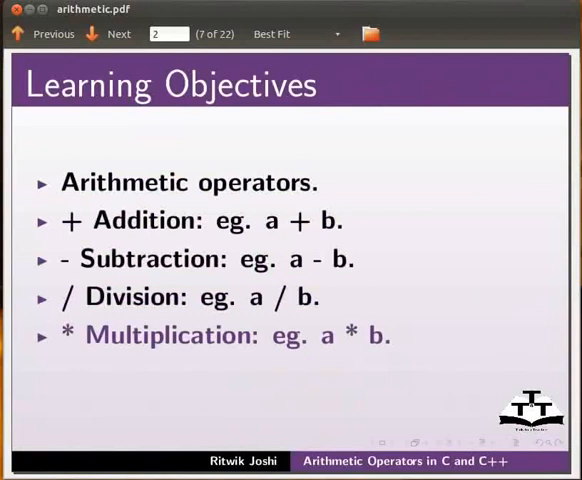
click(108, 32)
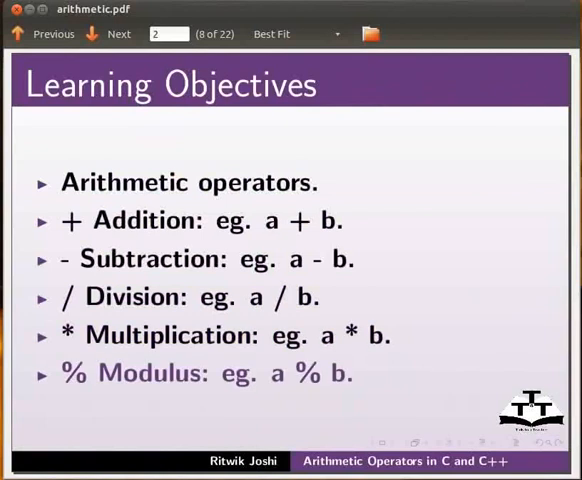
- Advance to the System Requirements slide showing Ubuntu 11.10 and gcc/g++ 4.6.1
click(118, 32)
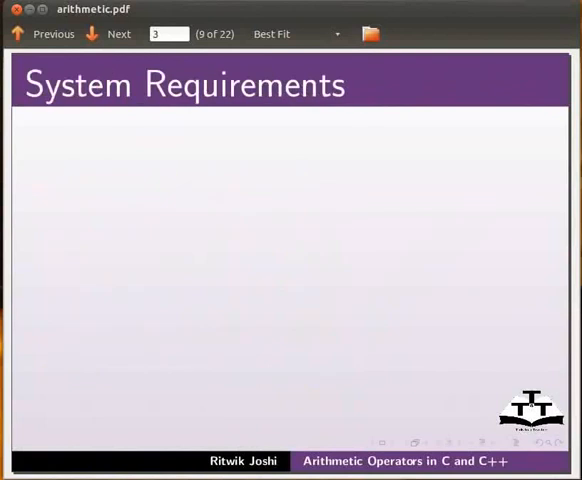
click(116, 32)
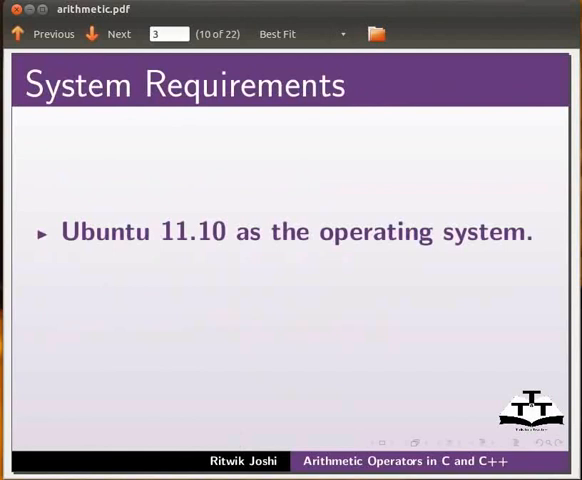
click(118, 32)
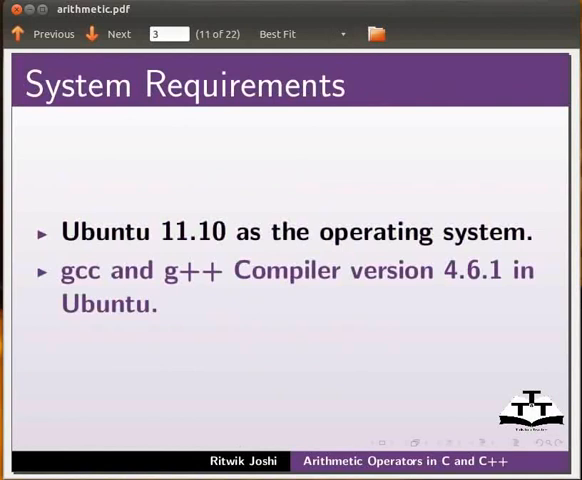
mouse_move(418, 4)
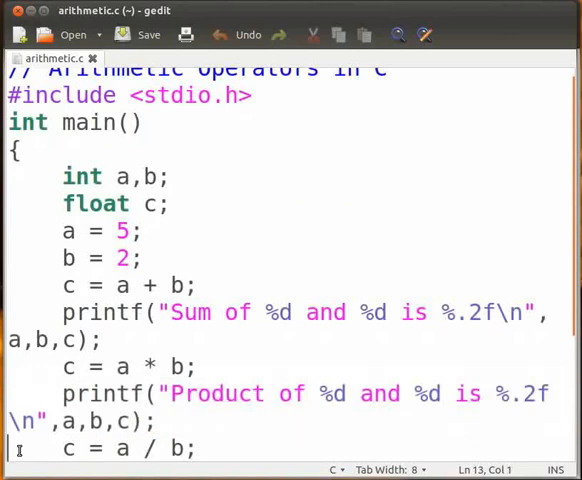
- Wrap the integer and real division lines in /* */ comments and save arithmetic.c
text(/)
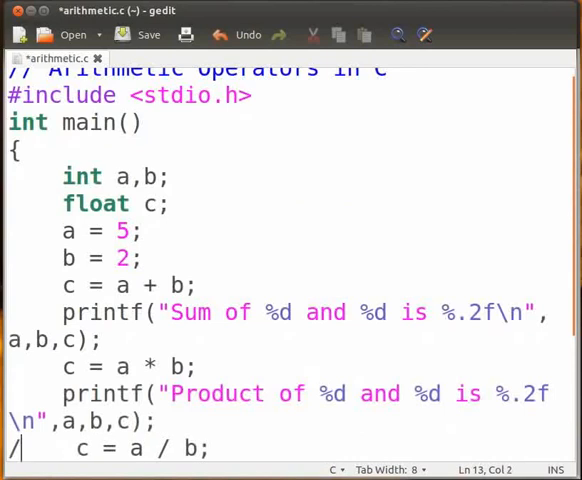
text(*)
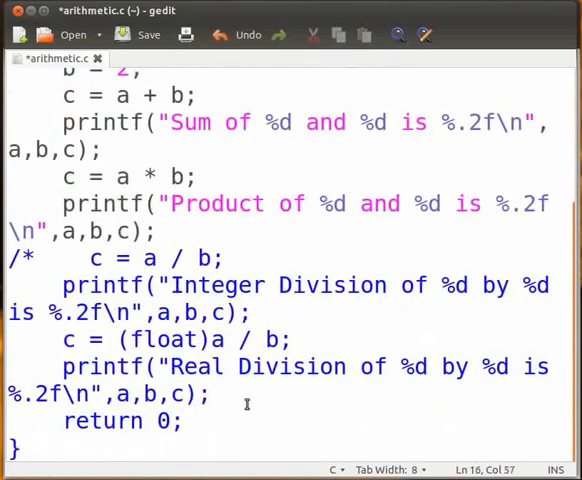
text(*)
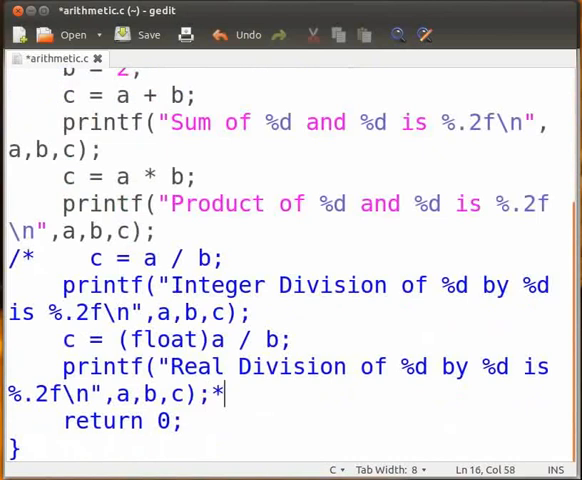
text(/)
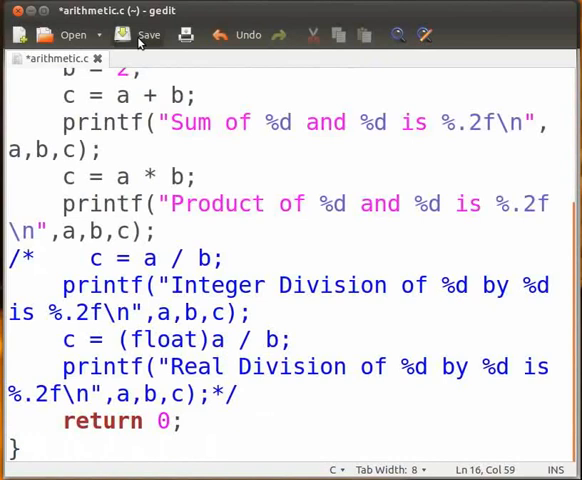
click(148, 36)
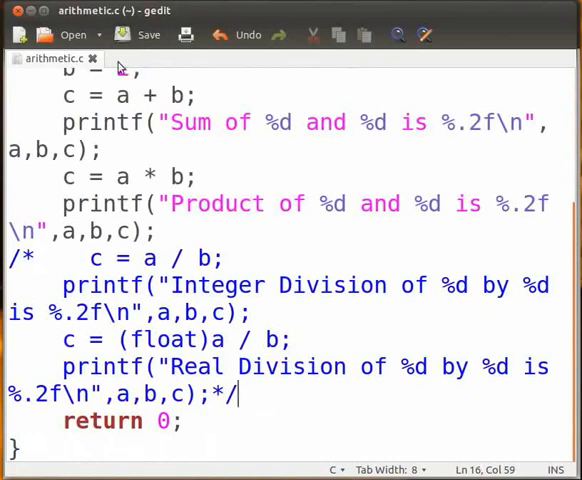
mouse_move(50, 58)
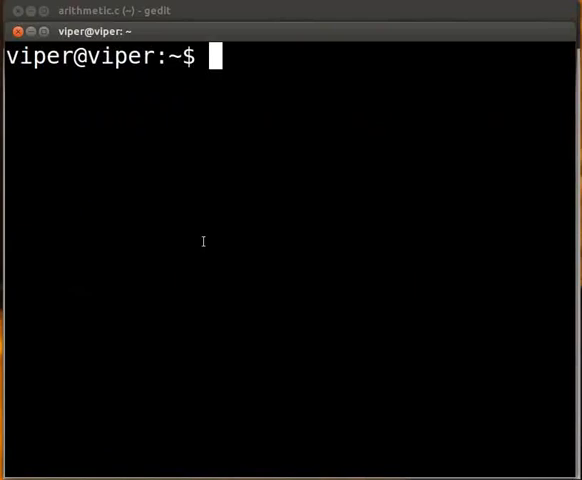
mouse_move(258, 56)
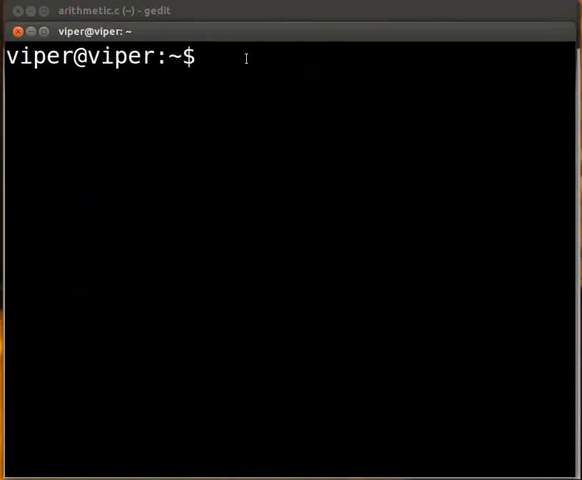
- Compile the program with gcc arithmetic.c -o arith
text(gcc)
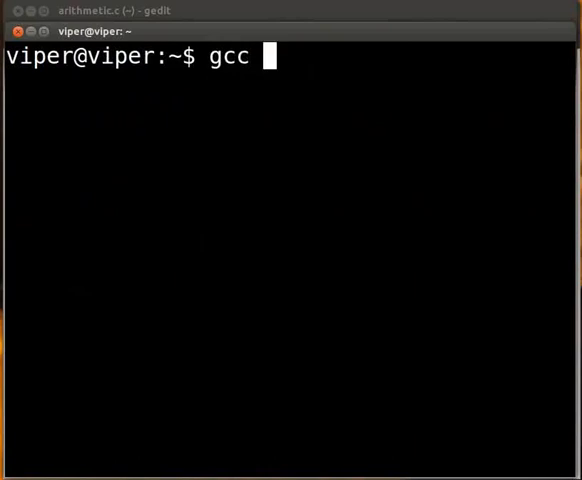
text(arithmetic.c)
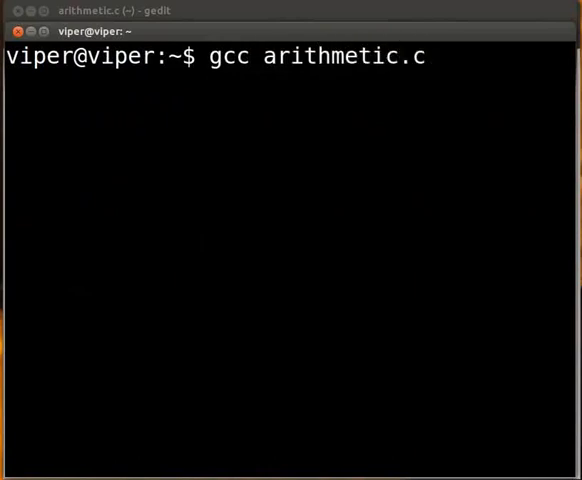
text(-o)
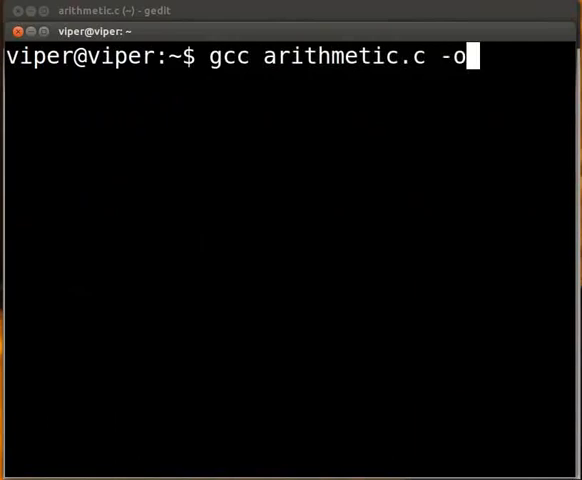
text(ari)
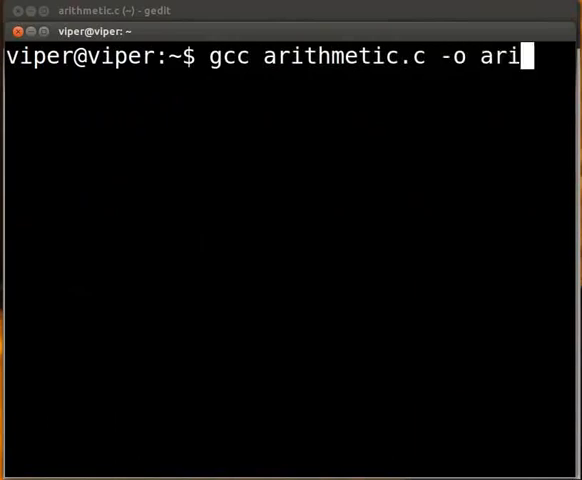
text(th)
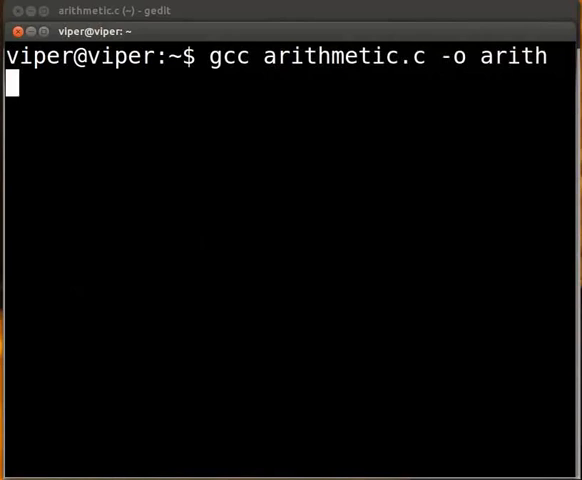
key(Return)
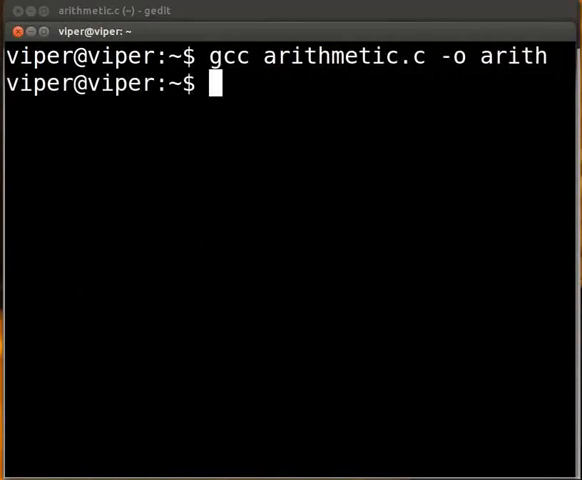
- Run ./arith to print the sum and product of 5 and 2
text(./)
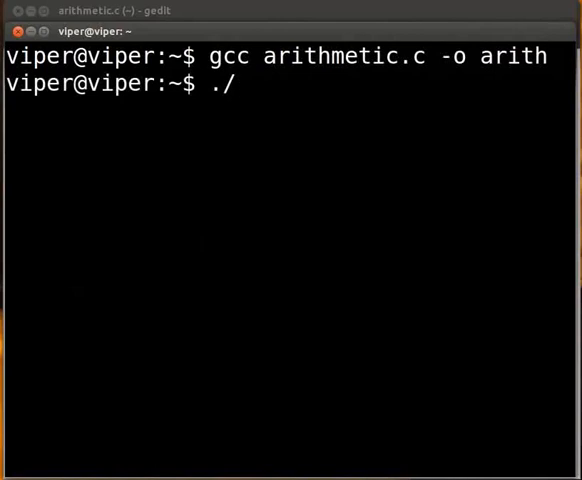
text(arit)
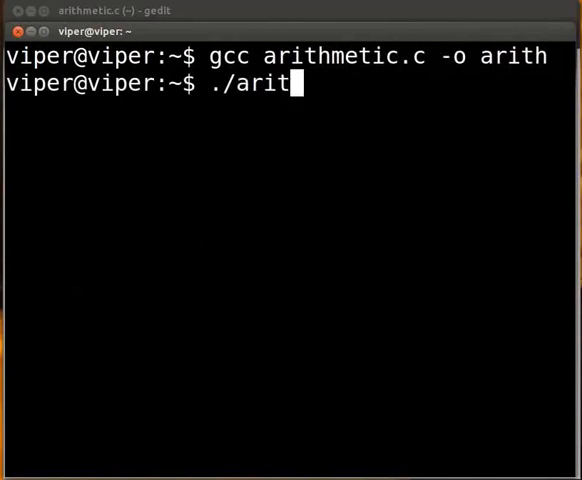
text(h)
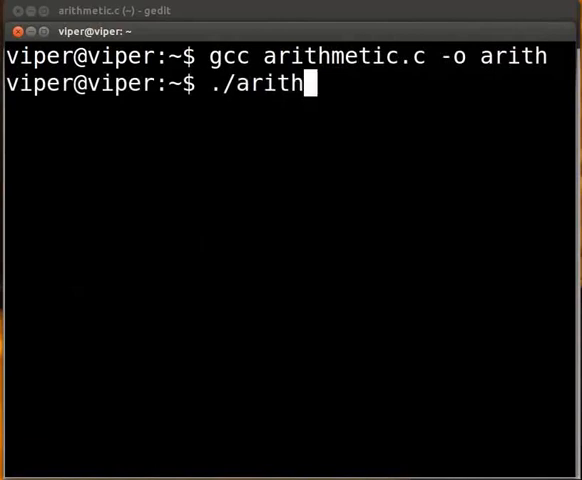
key(Return)
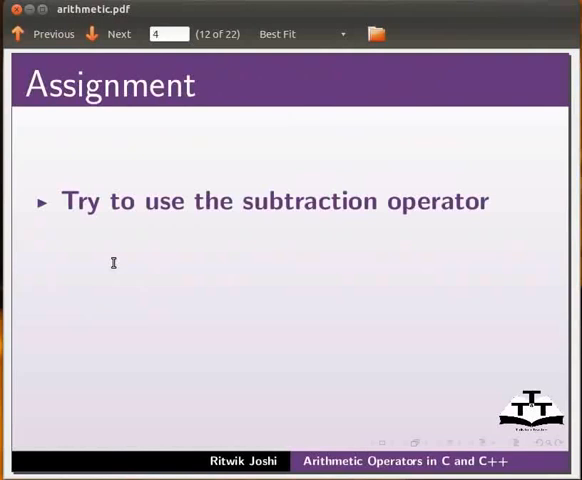
- Move to the Assignment slide asking to try the subtraction operator
click(110, 34)
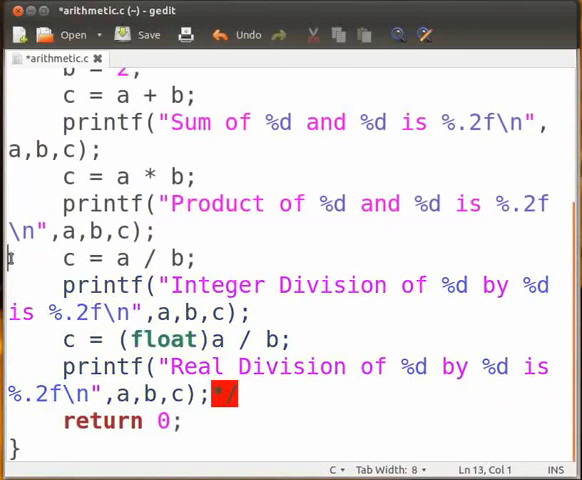
- Restore the integer and (float) real division lines in arithmetic.c and save the file
click(210, 392)
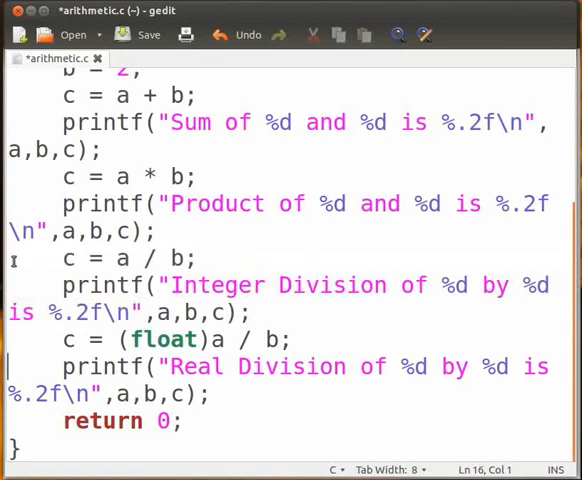
click(176, 340)
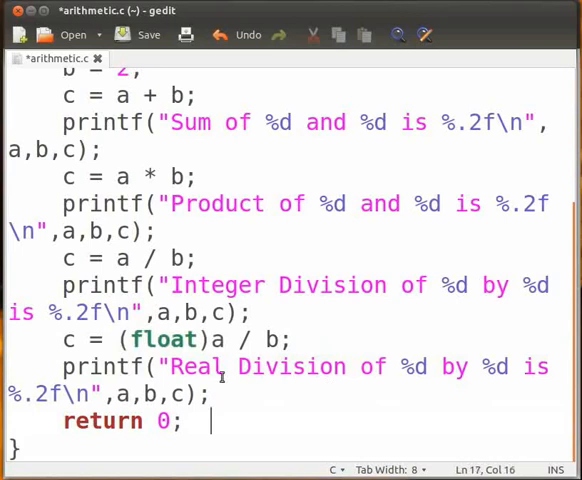
click(148, 34)
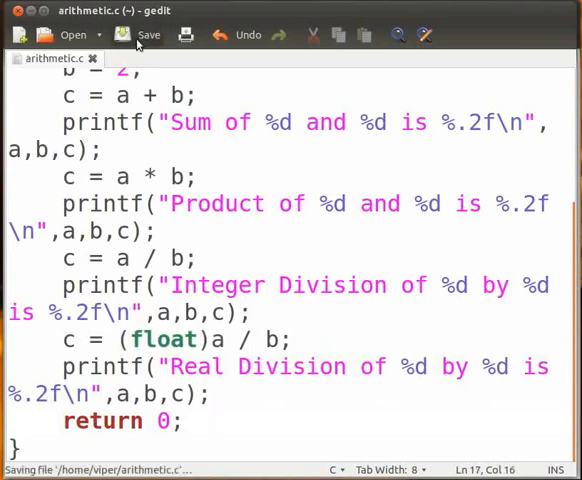
click(148, 34)
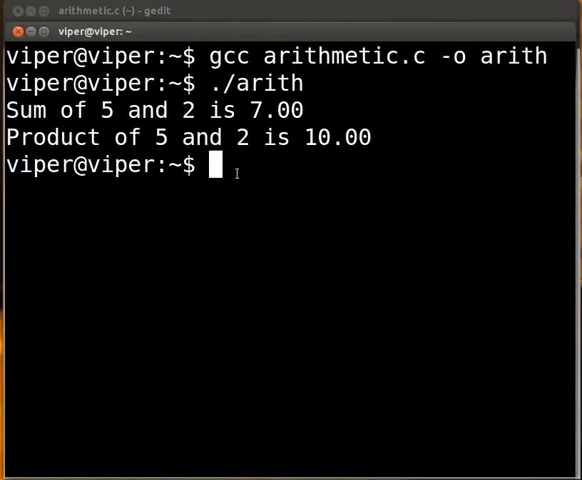
- Recompile the updated file with gcc arithmetic.c -o arith
text(gcc)
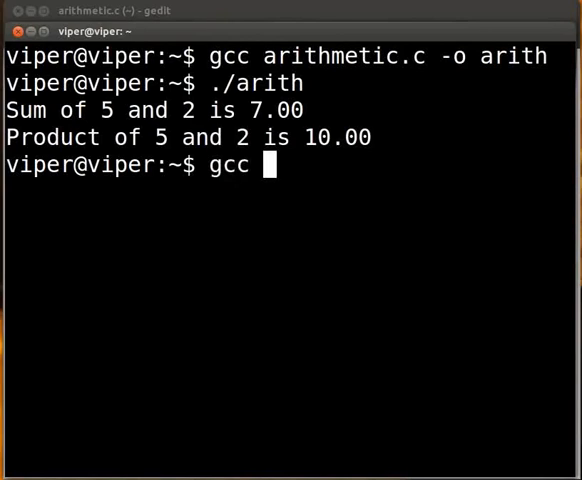
text(arithmeti)
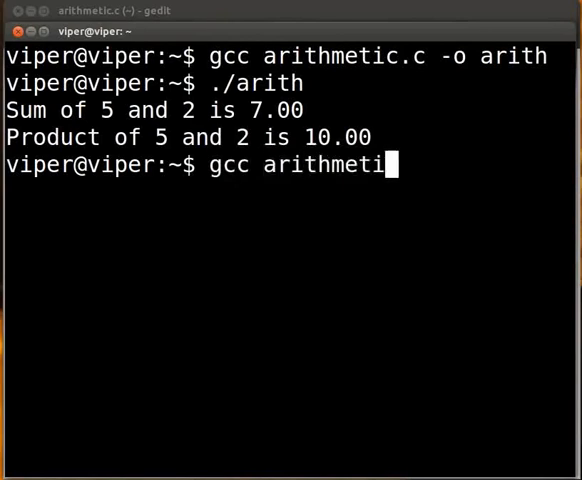
text(.c)
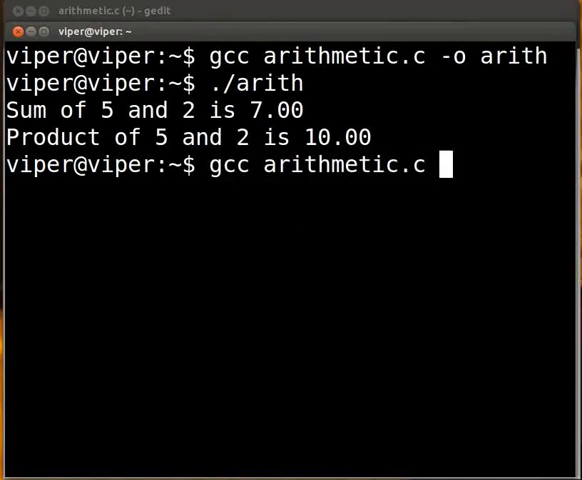
text(-o)
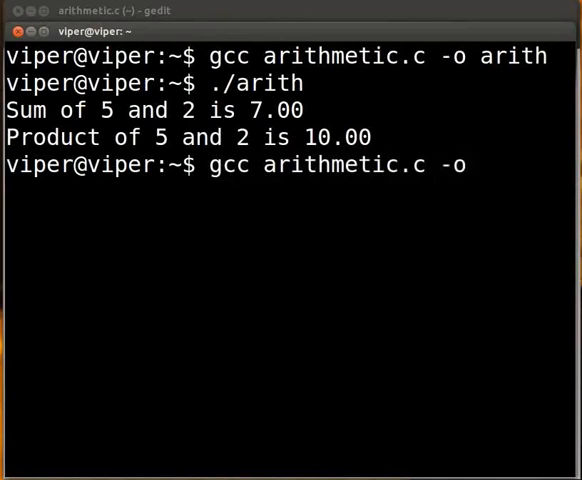
text(arith)
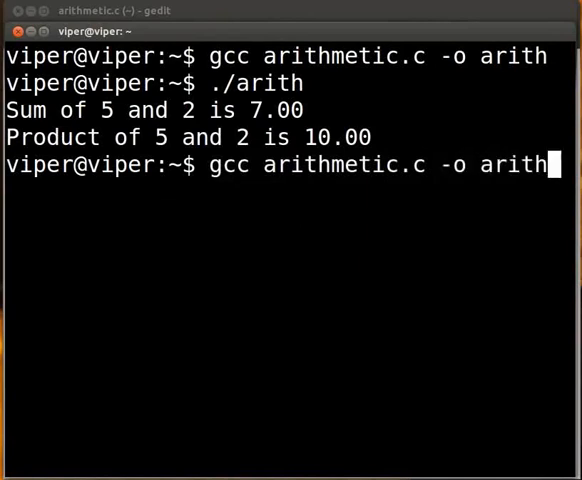
key(Return)
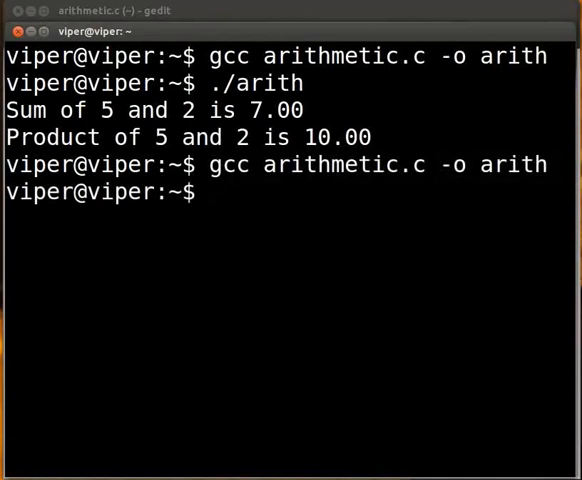
- Run ./arith again to show the division results
text(.)
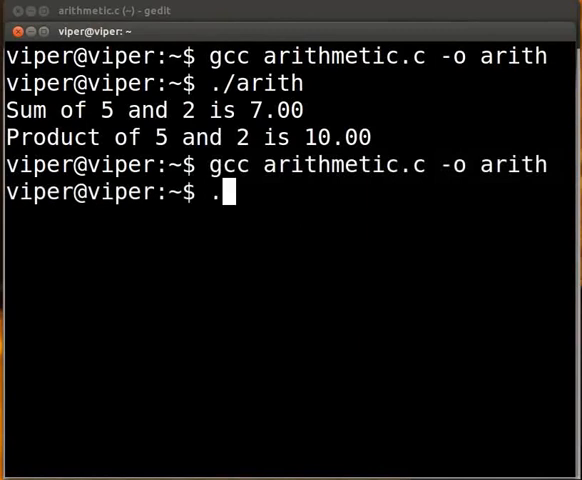
text(/arith)
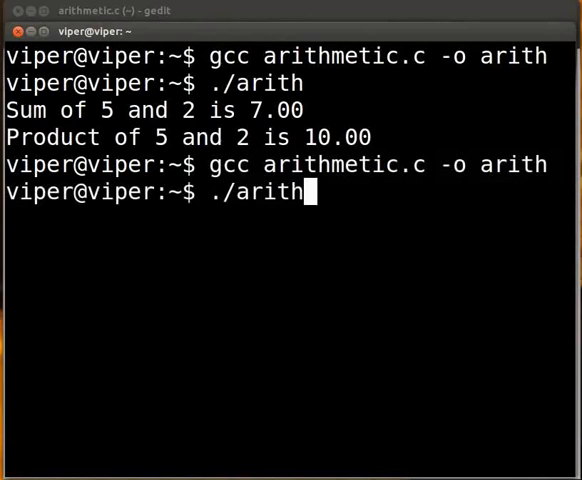
key(Return)
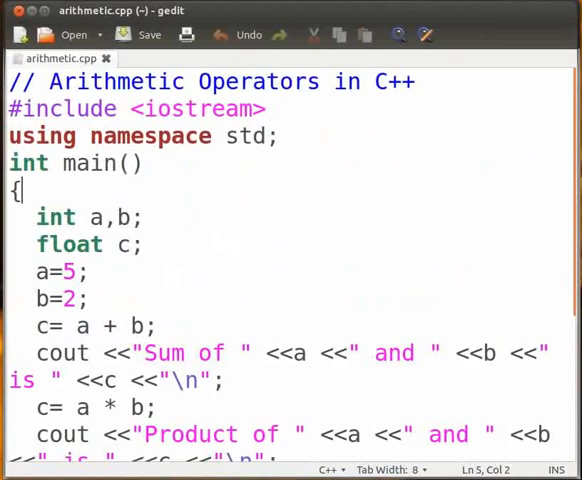
- Point out the using namespace std line and select cout in arithmetic.cpp
click(10, 108)
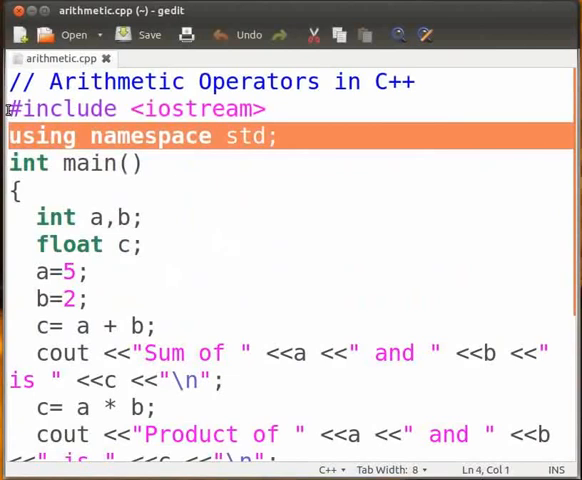
click(10, 352)
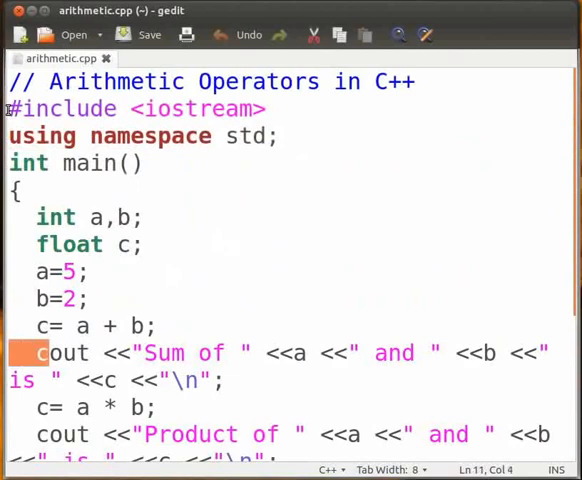
double_click(62, 352)
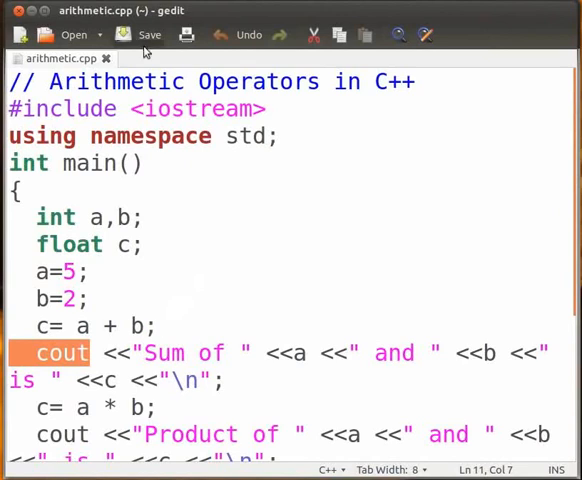
- Save arithmetic.cpp, the C++ program printing the sum and product of 5 and 2
click(144, 216)
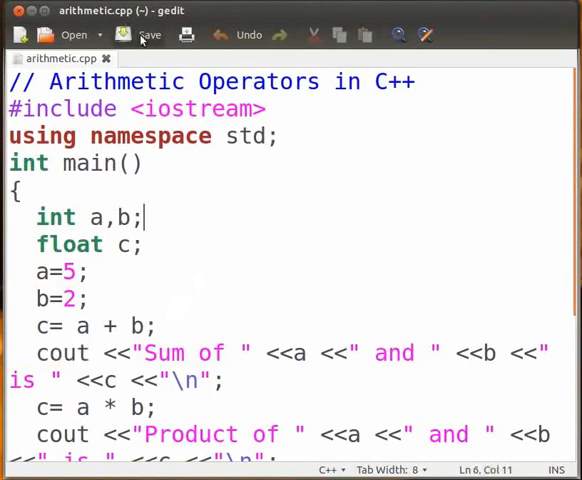
click(146, 34)
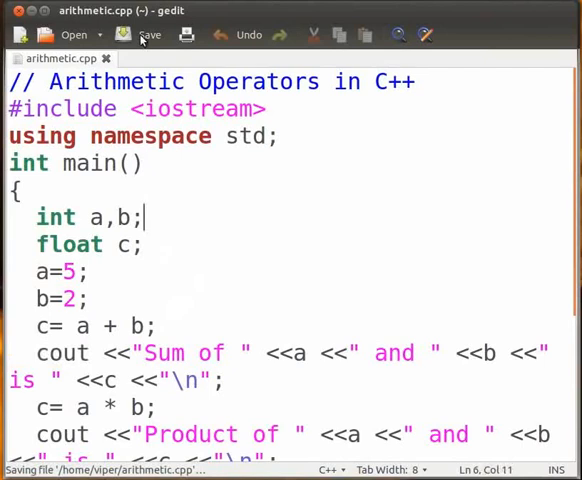
click(148, 34)
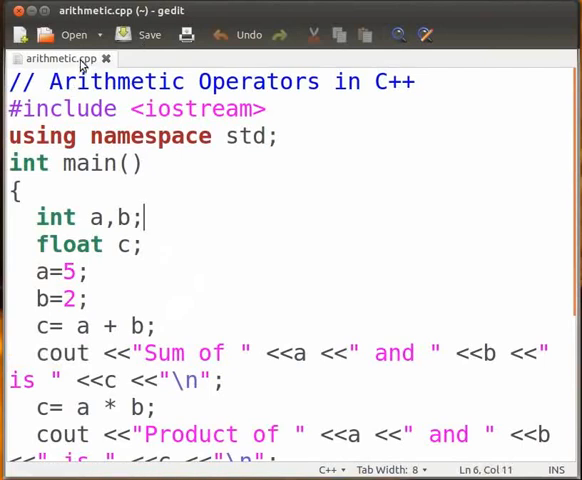
mouse_move(56, 58)
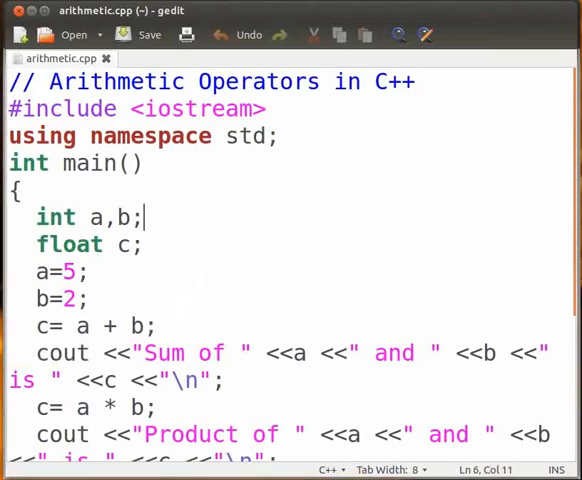
mouse_move(292, 196)
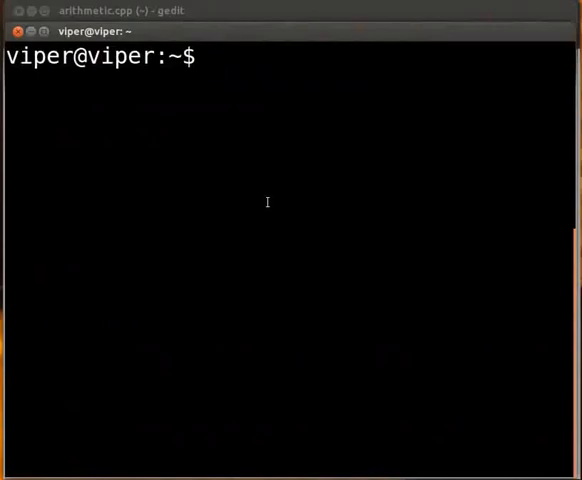
- Compile the C++ version with g++ arithmetic.cpp -o arith
text(g++)
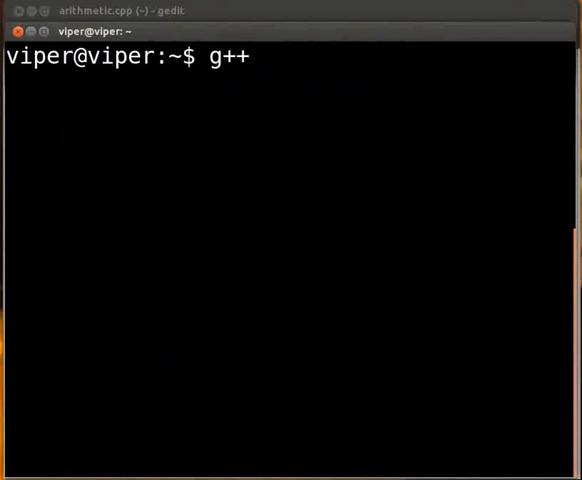
text(arithmetic.c)
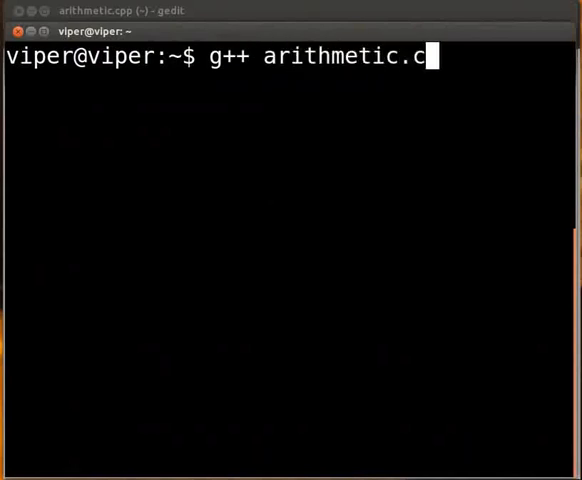
text(pp)
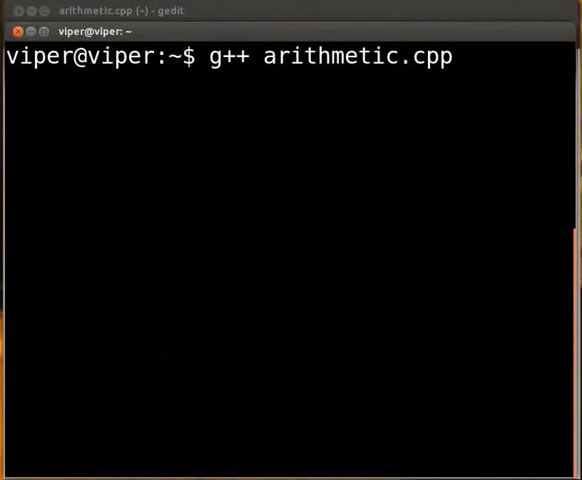
text(-o)
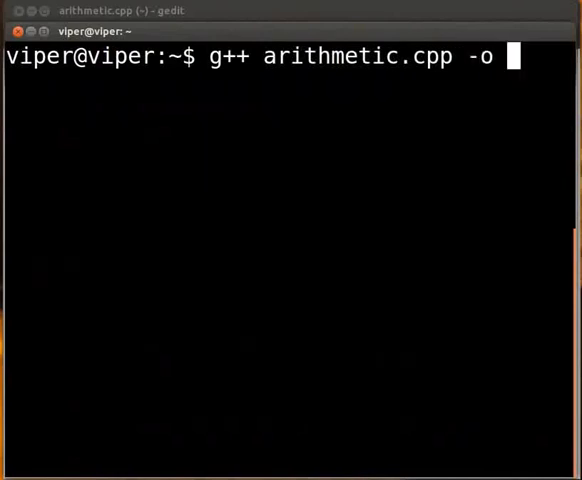
text(arith)
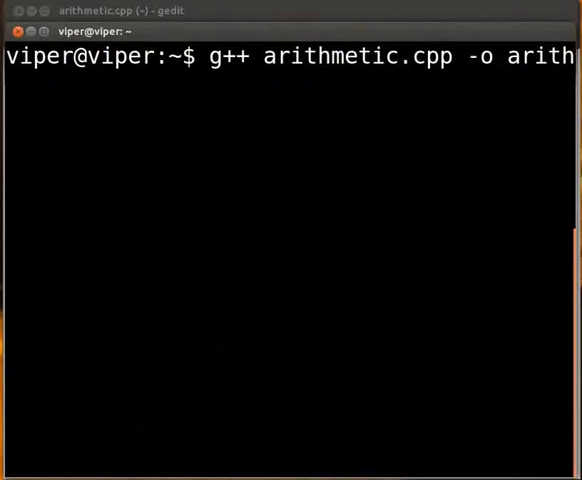
key(Return)
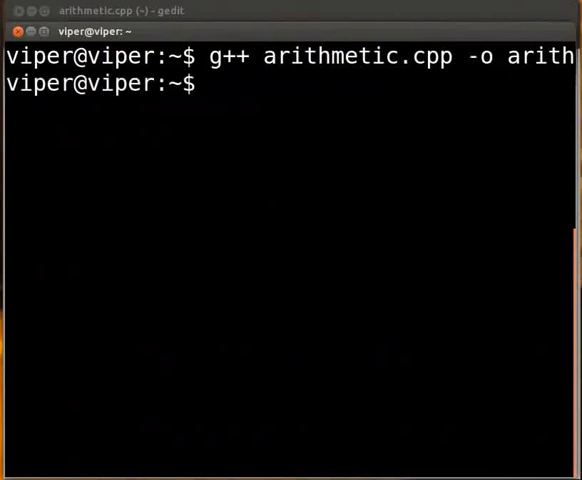
- Run ./arith to print the C++ program's results
text(./ari)
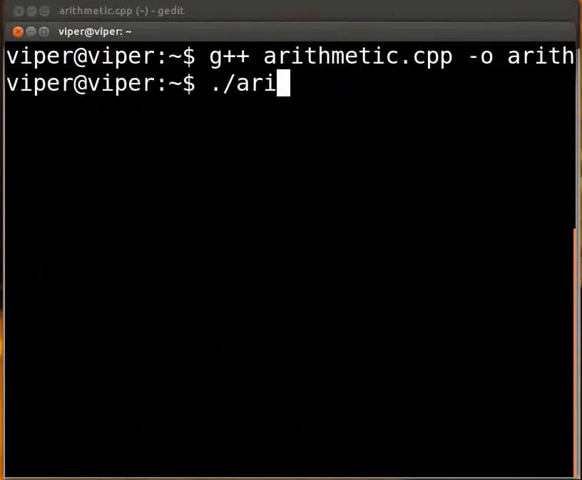
text(th)
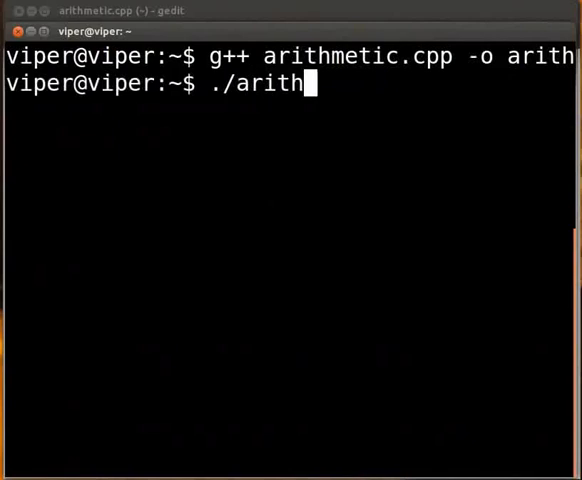
key(Return)
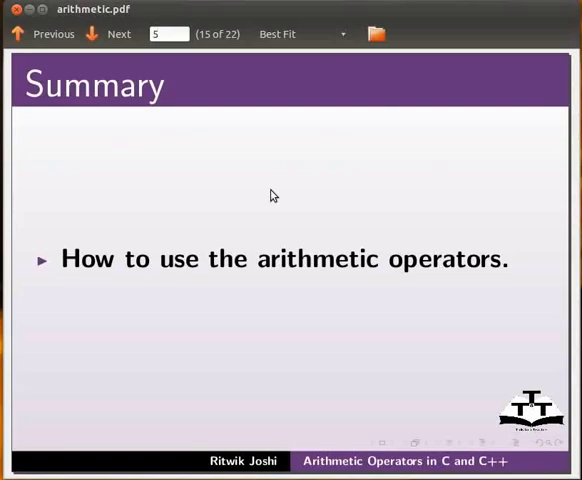
mouse_move(192, 220)
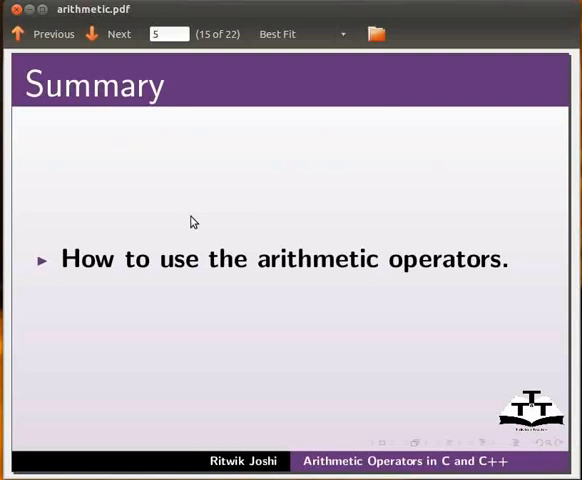
- Advance past the Summary to the Assignment slide with the modulus example
click(118, 34)
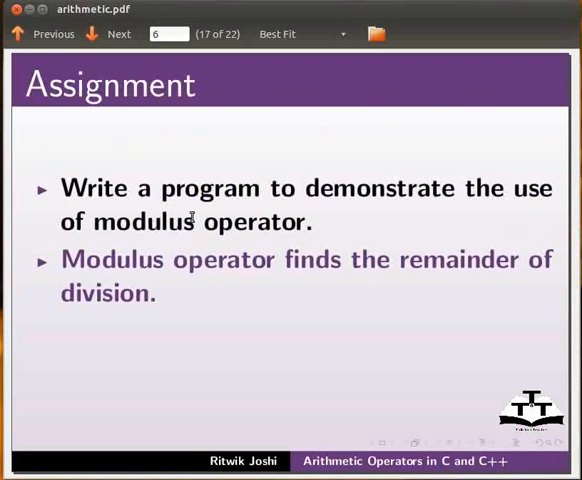
click(110, 34)
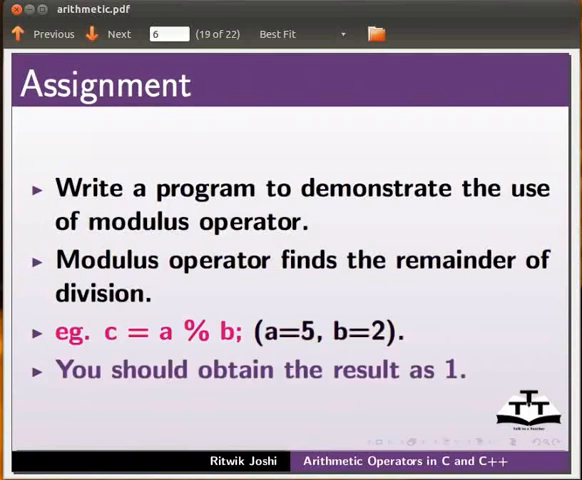
click(118, 32)
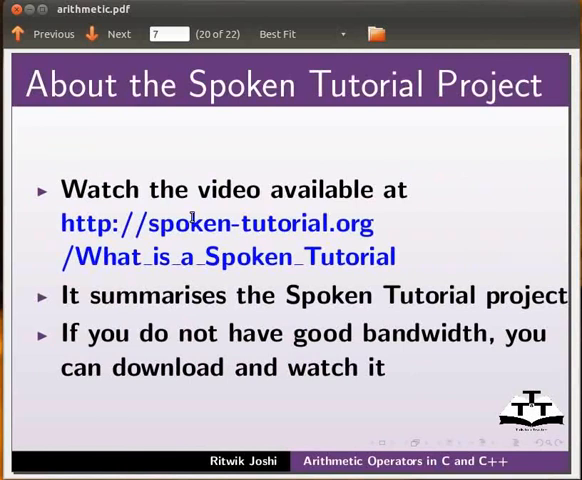
- Advance through the Workshops slide to the Acknowledgements slide, page 22 of 22
click(110, 32)
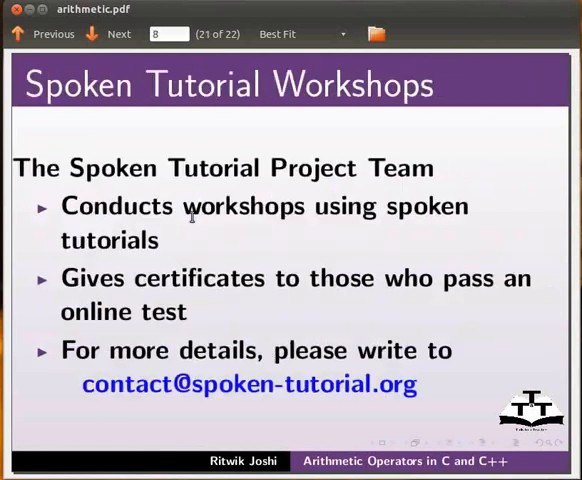
mouse_move(436, 20)
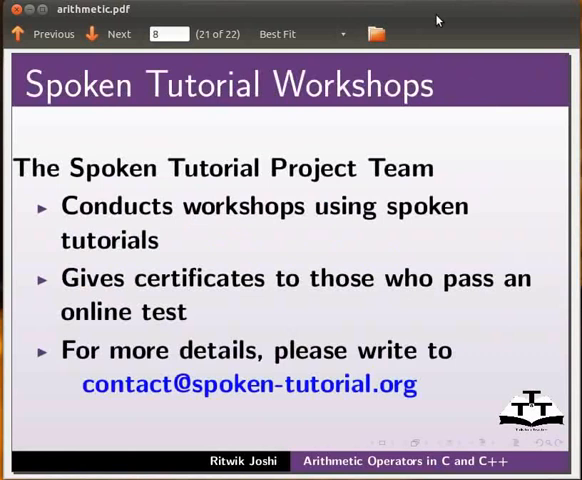
mouse_move(436, 18)
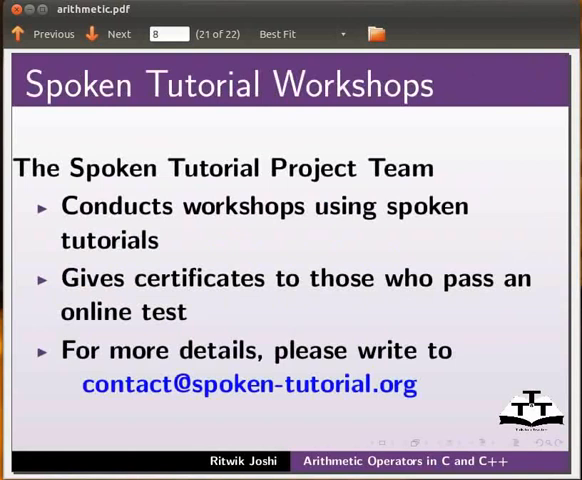
click(118, 32)
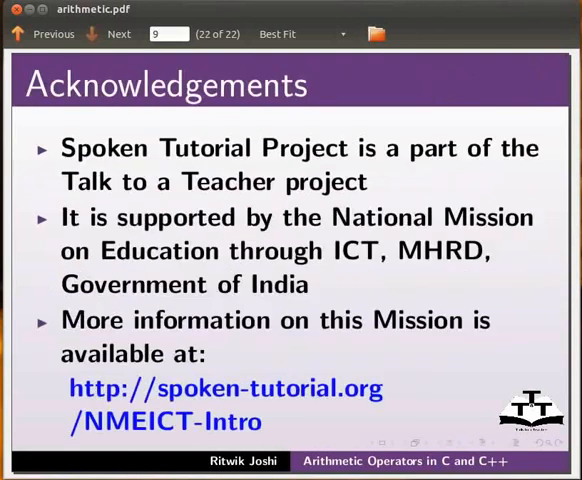